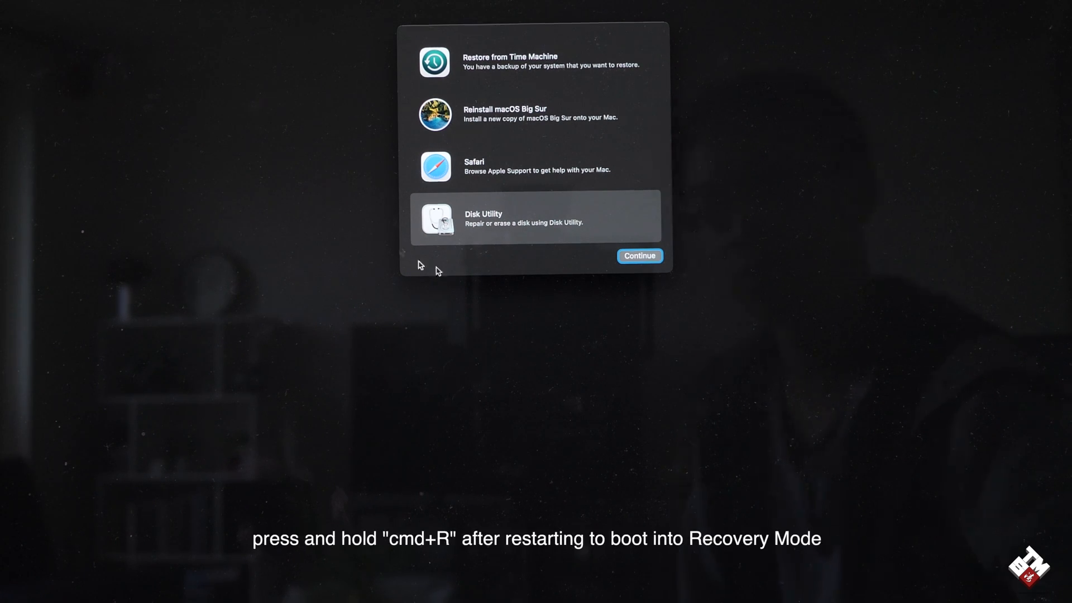
mouse_move(486, 77)
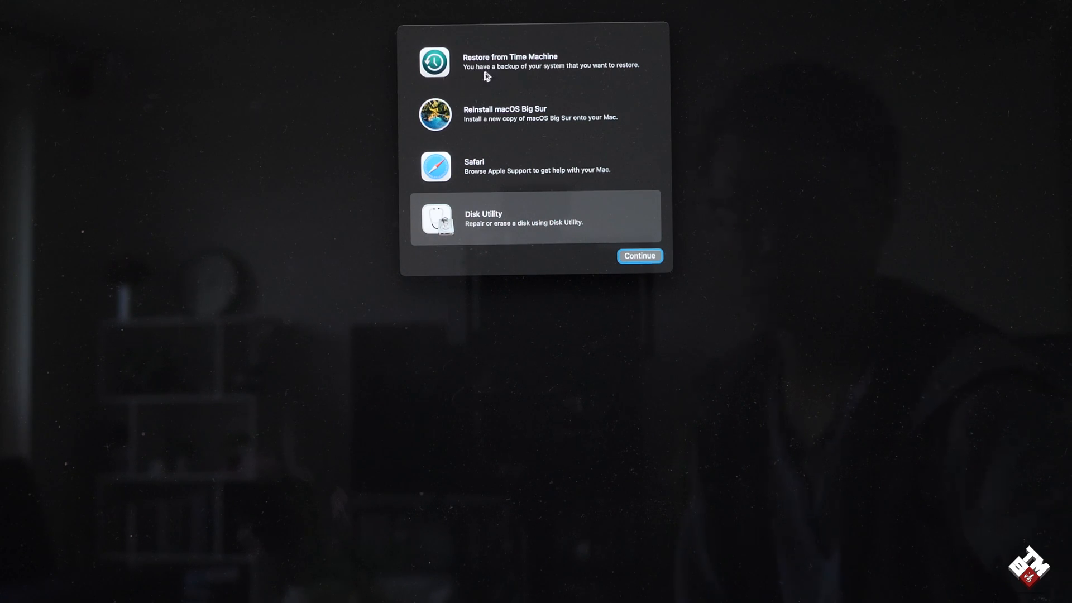
mouse_move(456, 106)
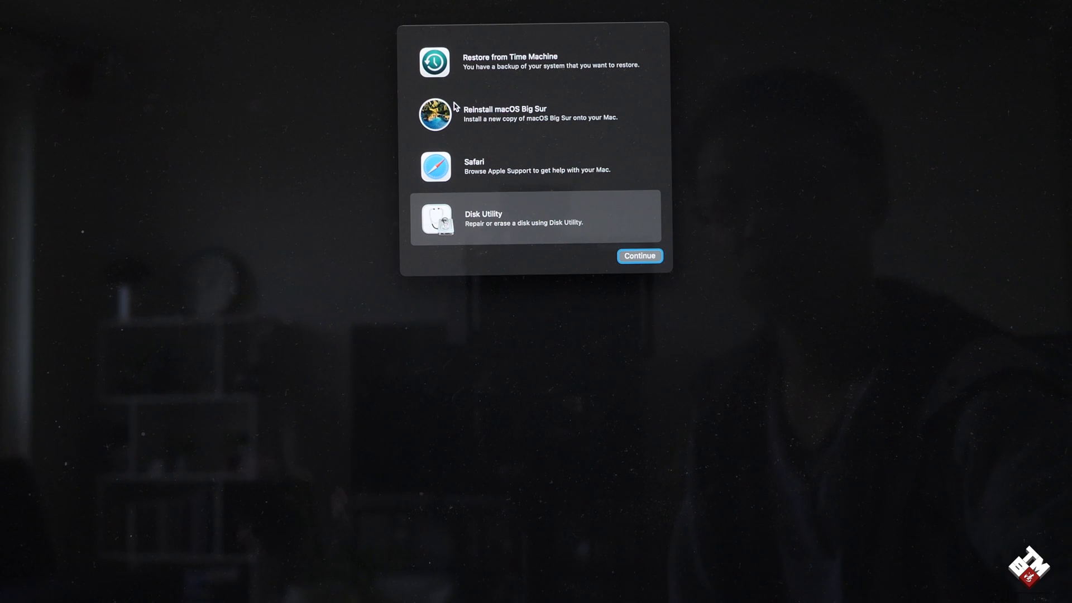
mouse_move(537, 136)
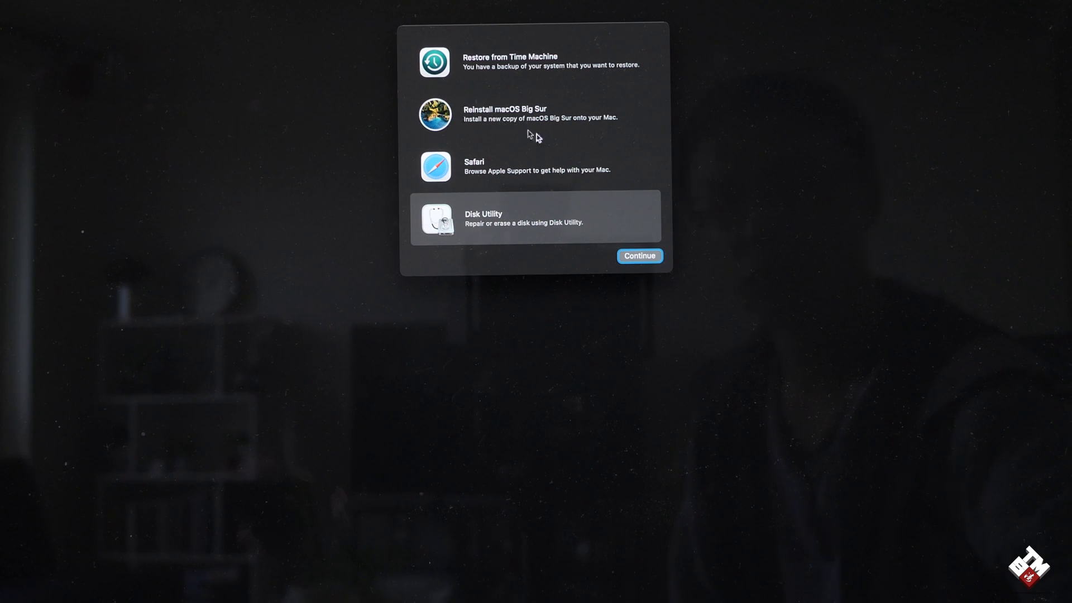
mouse_move(483, 218)
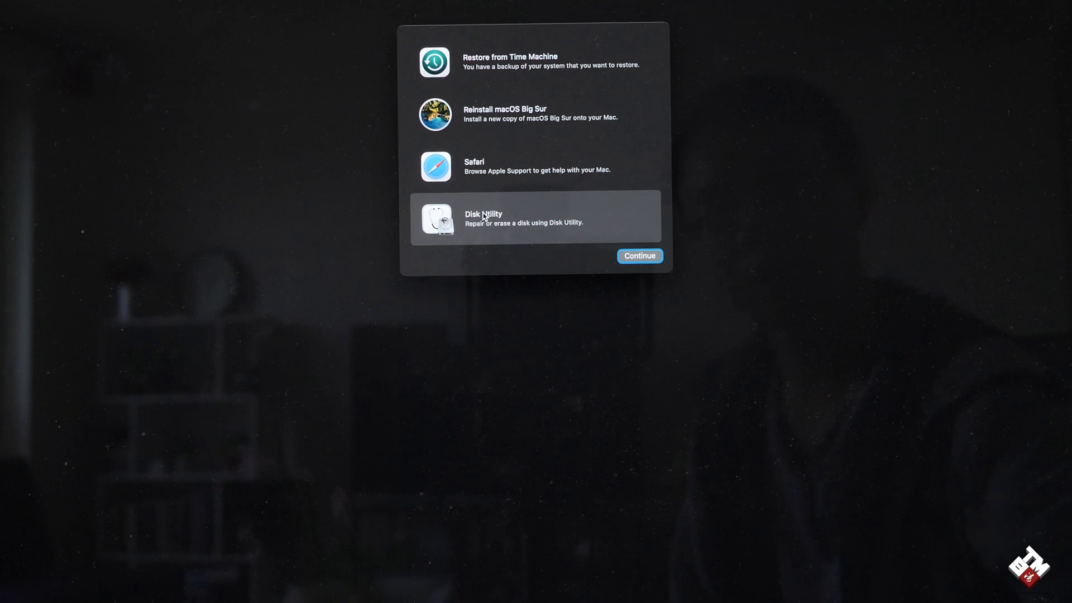
- Launch Disk Utility from the macOS Recovery utilities window
click(638, 255)
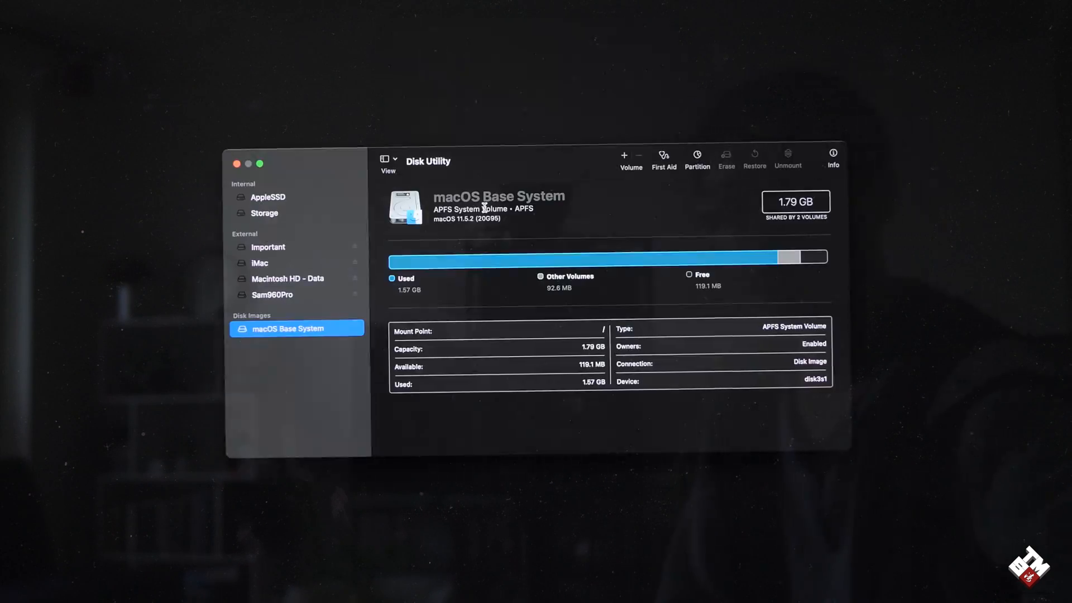
mouse_move(445, 176)
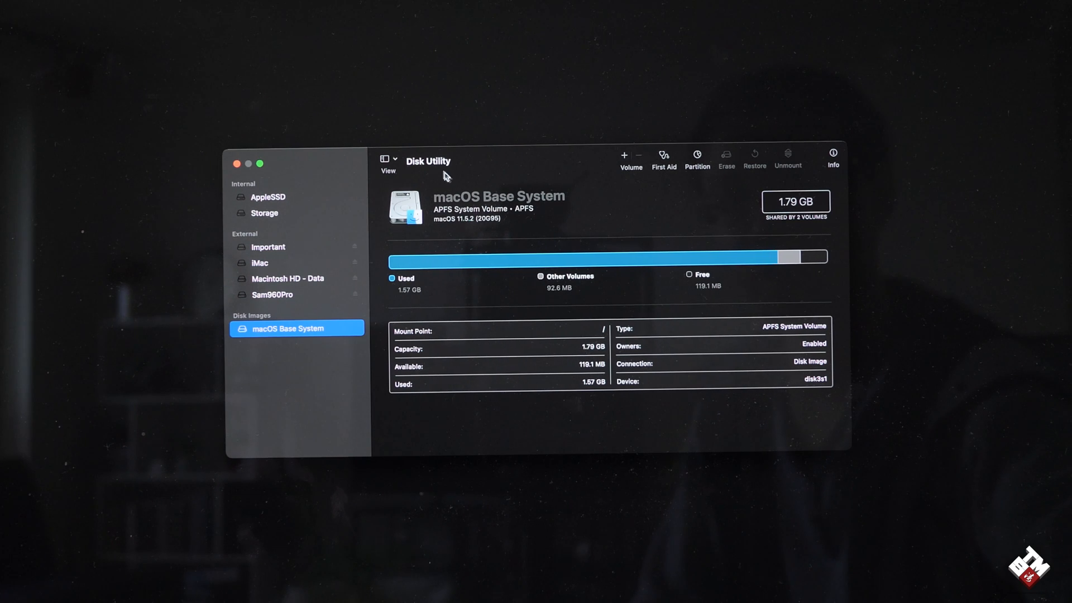
mouse_move(800, 142)
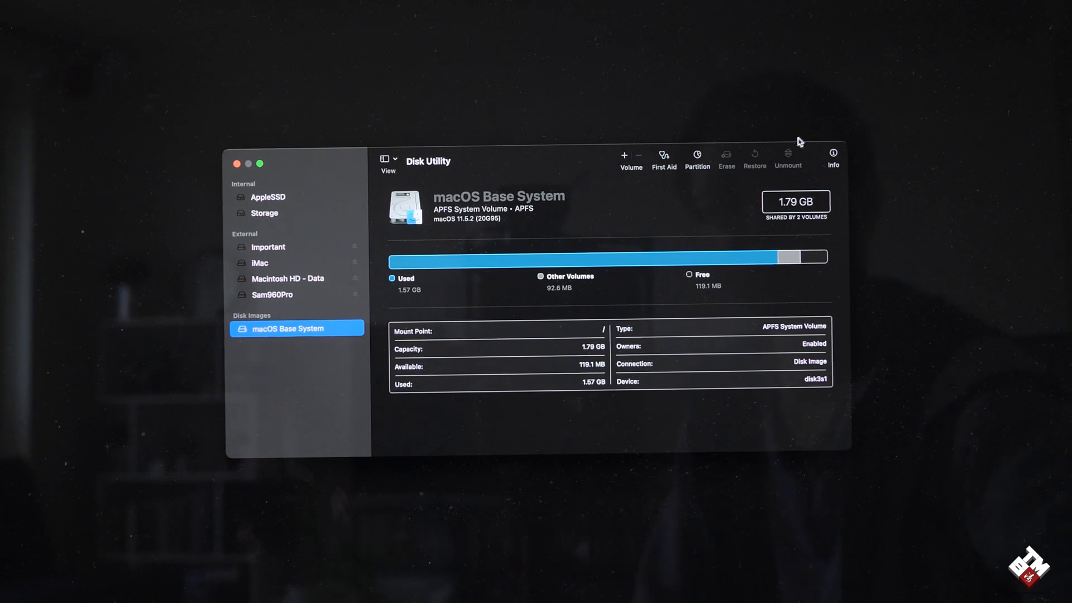
mouse_move(279, 200)
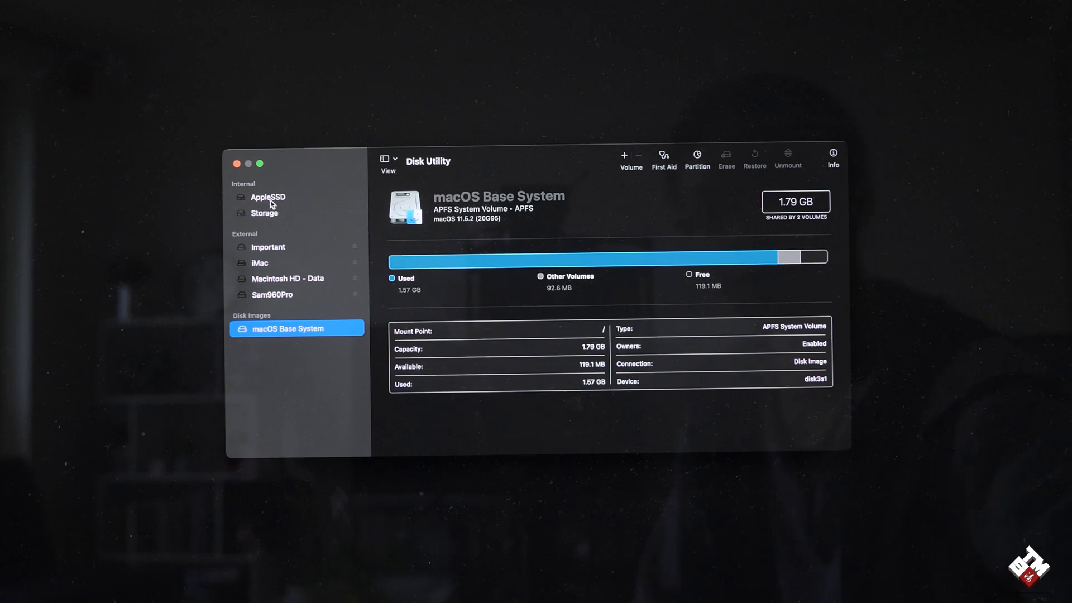
- Review the internal AppleSSD and external iMac volume, then show the iMac drive's partition layout
click(268, 197)
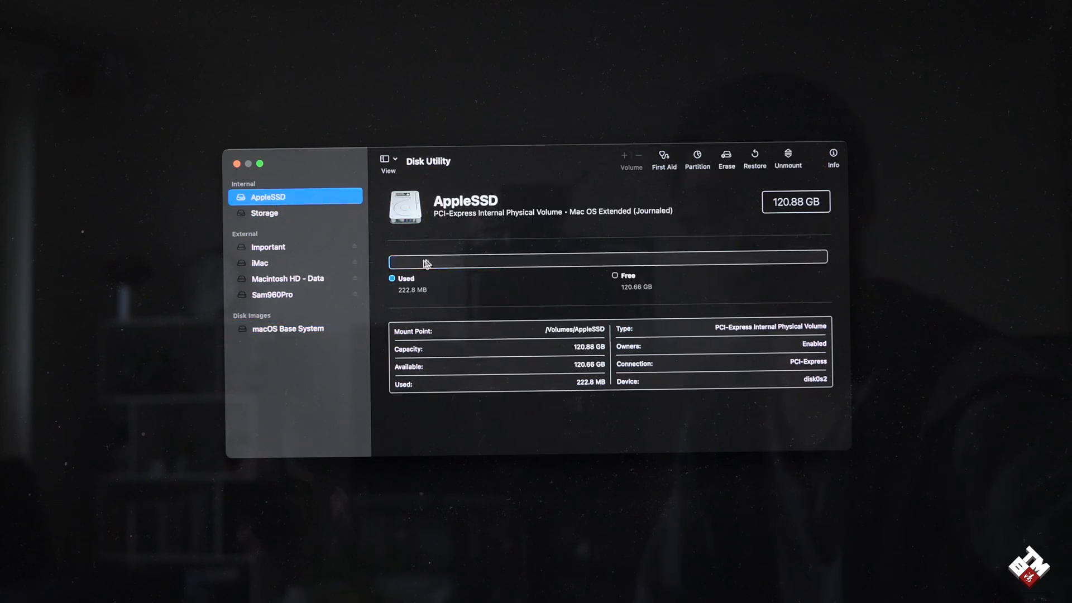
mouse_move(458, 248)
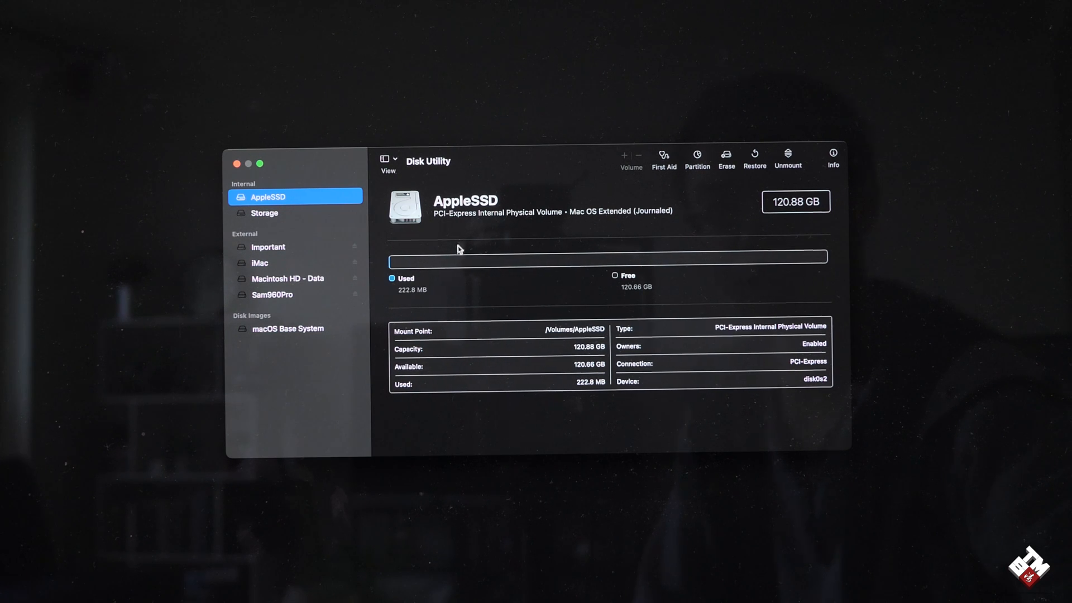
click(260, 262)
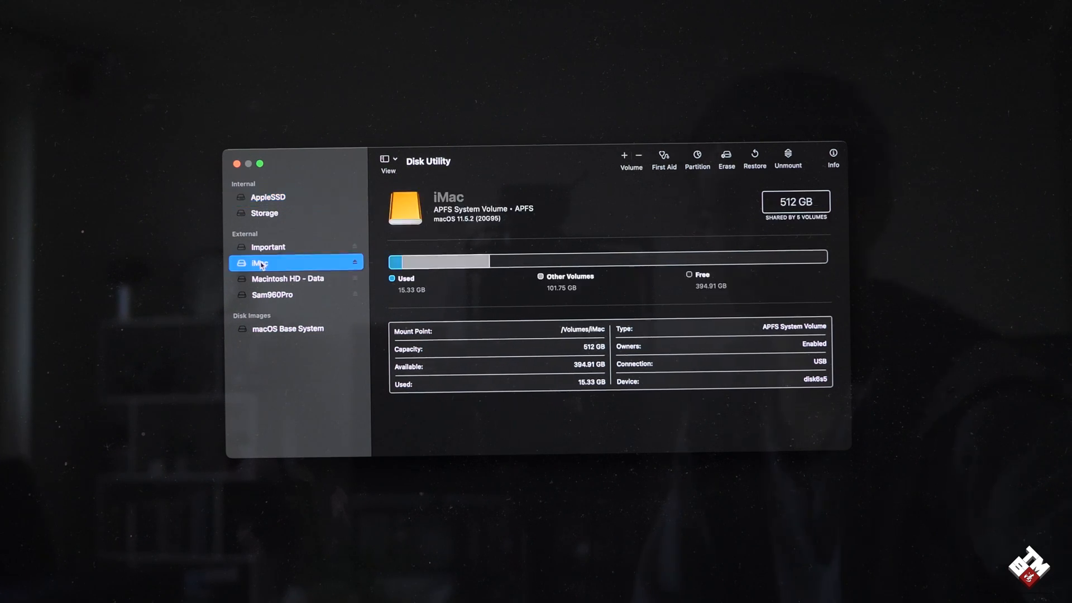
mouse_move(697, 167)
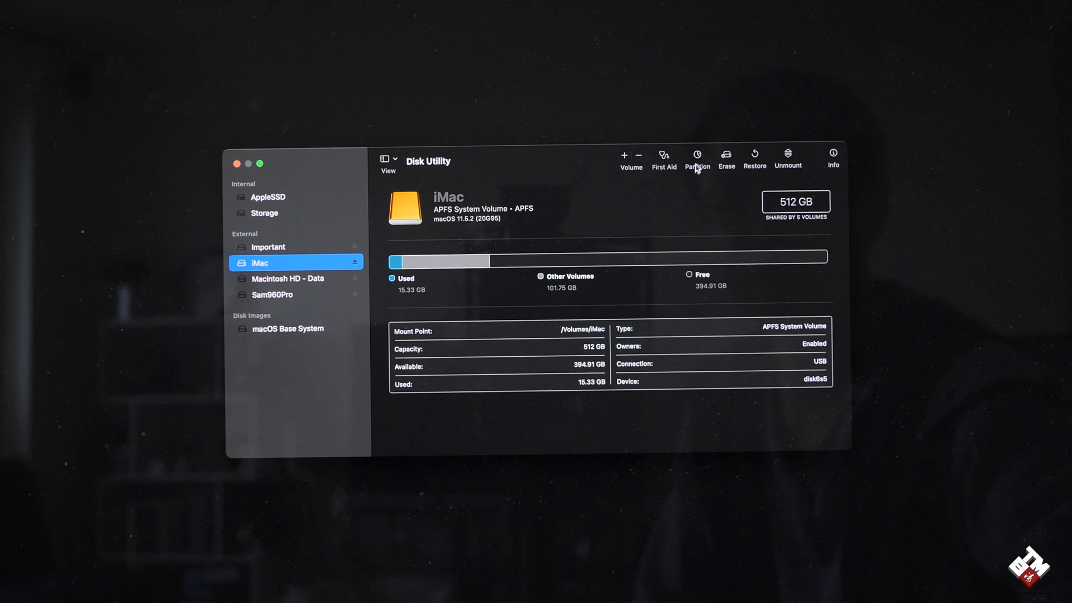
click(696, 158)
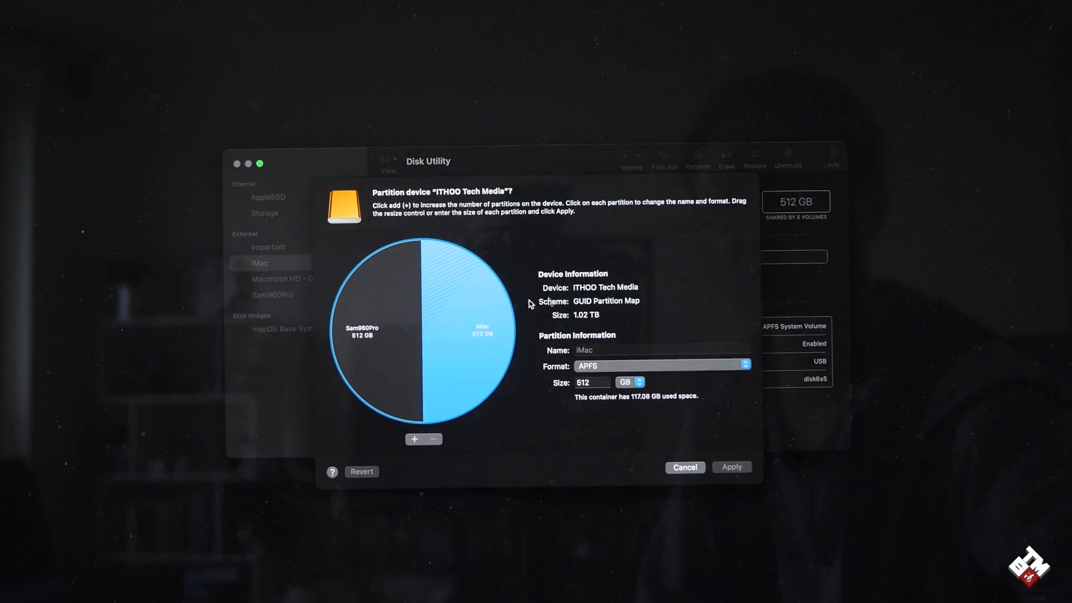
mouse_move(456, 311)
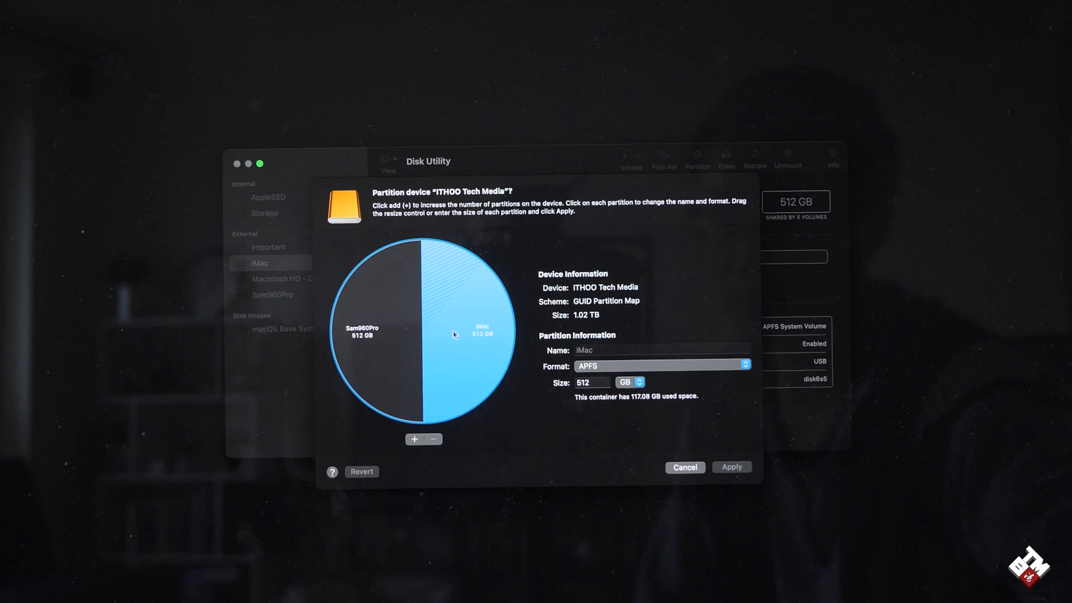
mouse_move(380, 343)
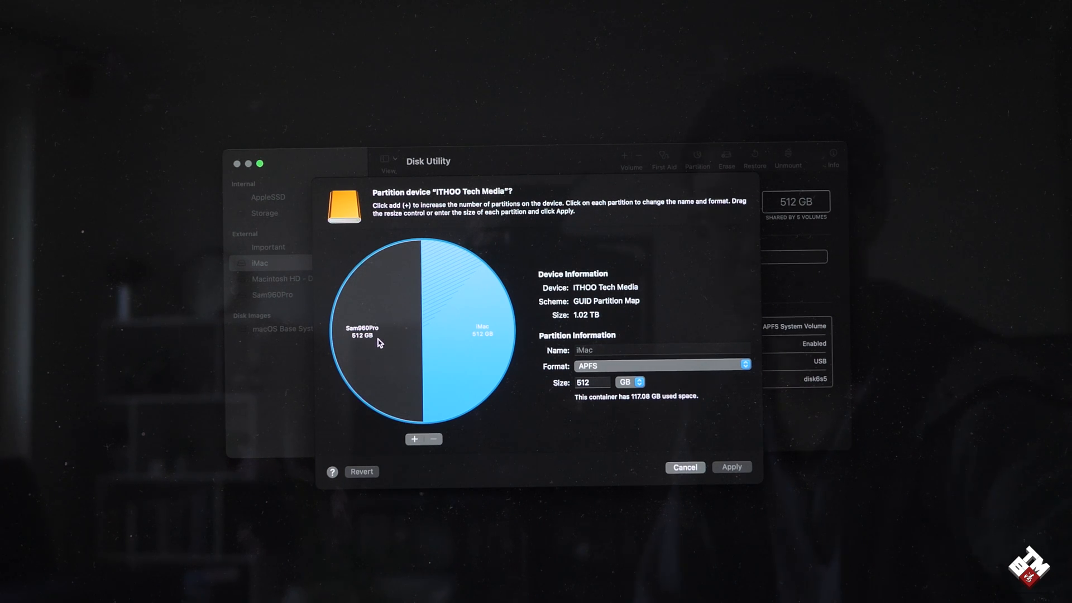
mouse_move(379, 368)
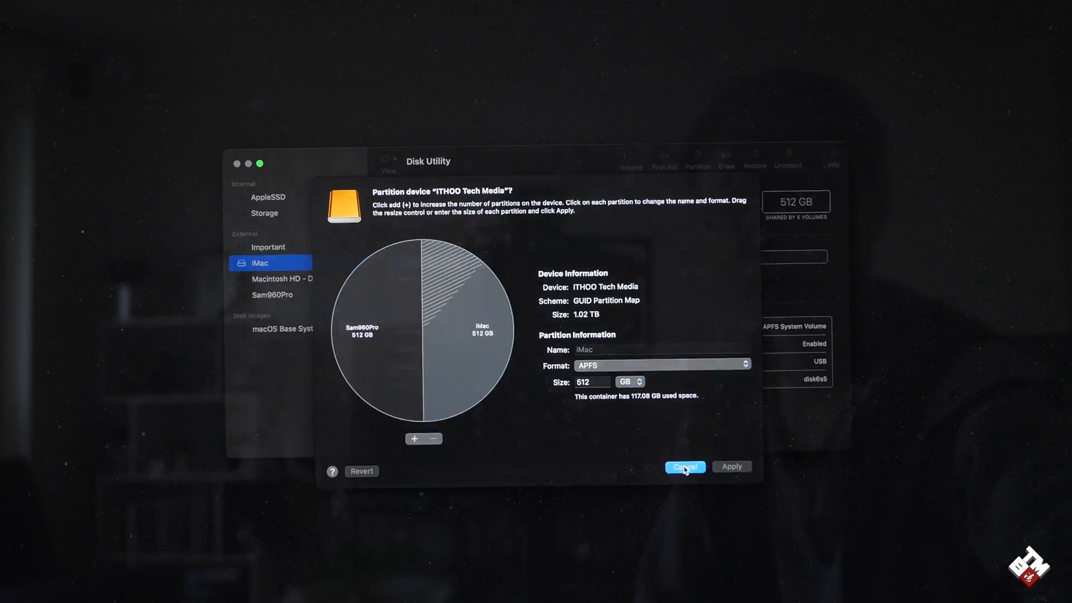
- Cancel out of the Partition dialog, leaving the two 512 GB partitions unchanged
click(685, 467)
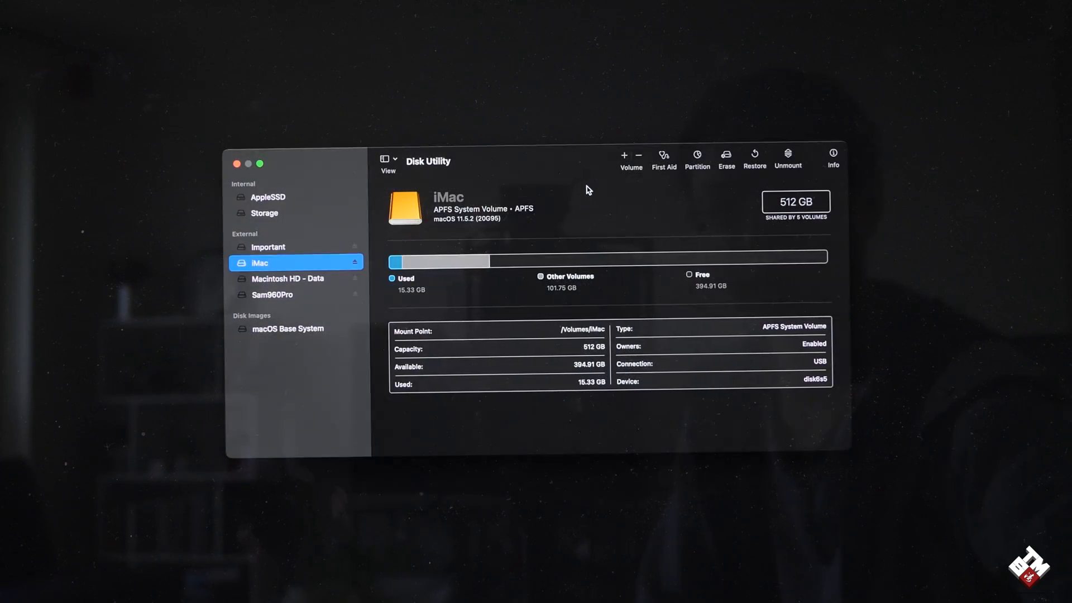
mouse_move(730, 198)
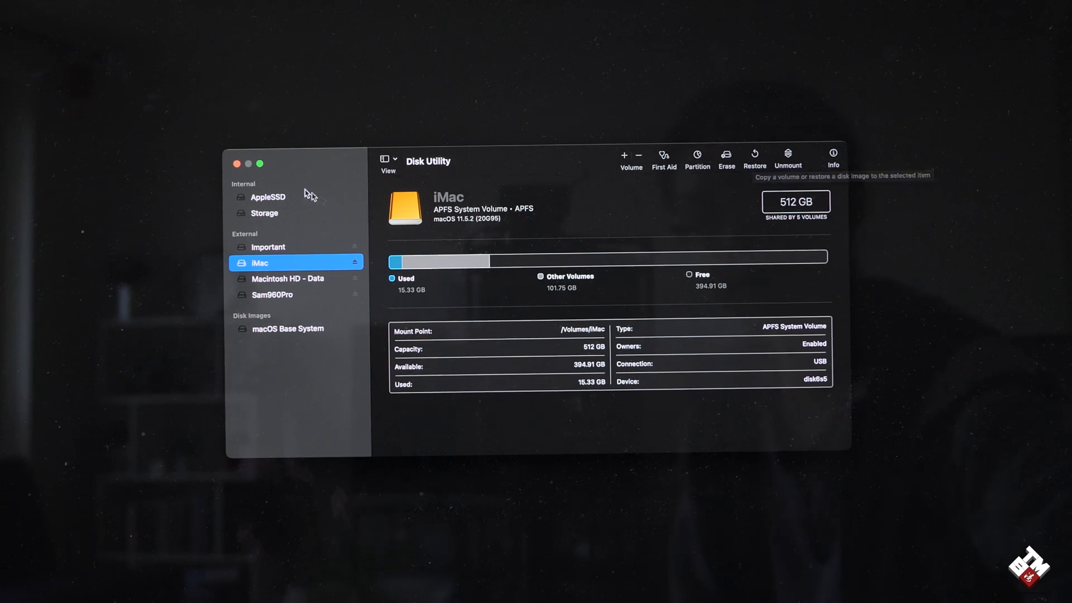
mouse_move(290, 198)
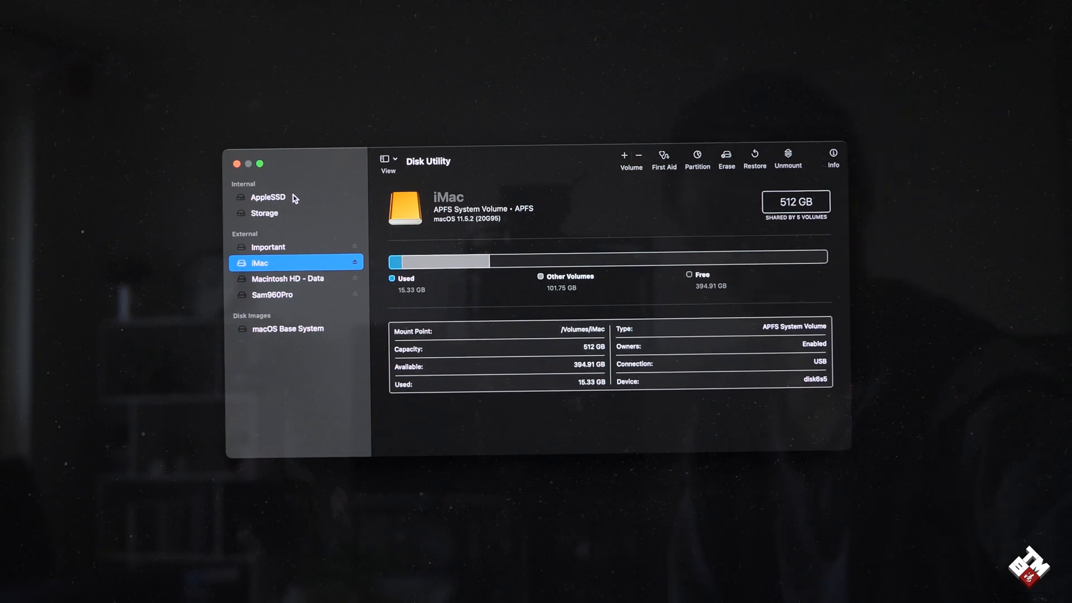
mouse_move(295, 200)
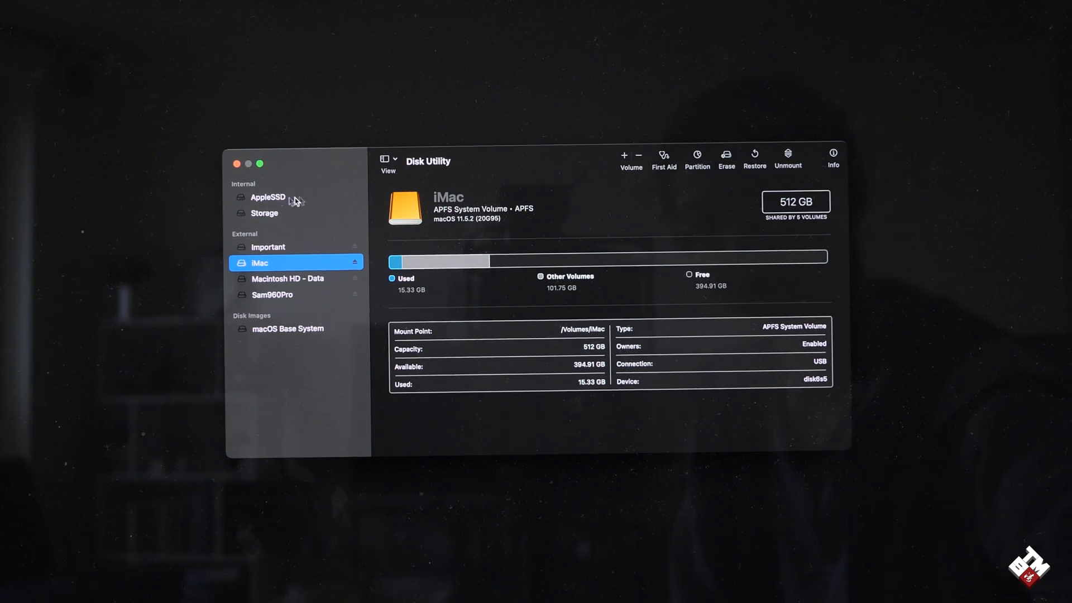
mouse_move(283, 200)
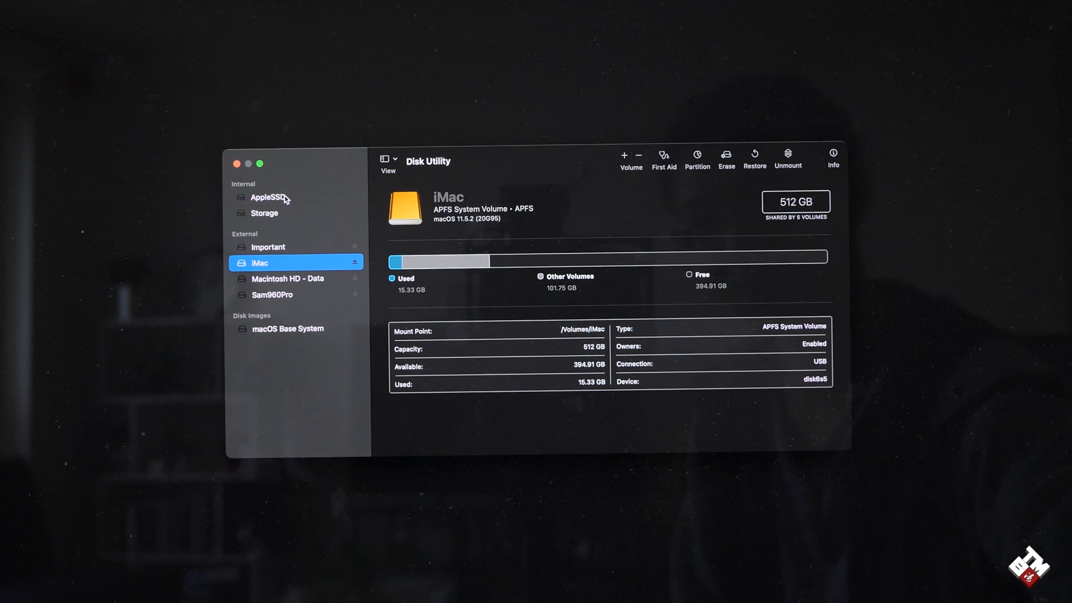
- Select the internal AppleSSD, the 120.88 GB target disk for the clone
click(267, 197)
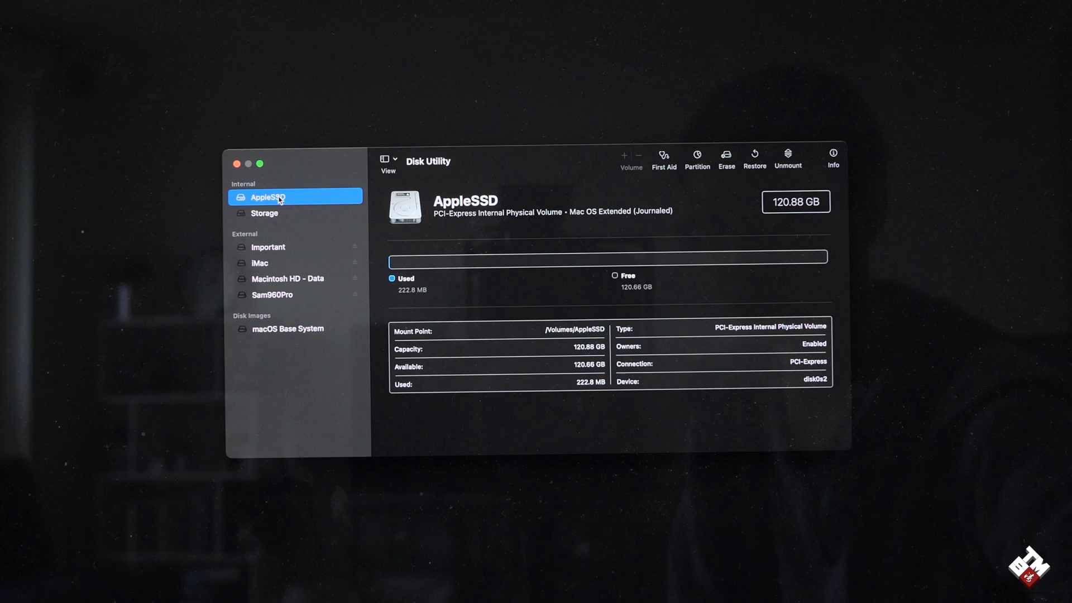
mouse_move(755, 164)
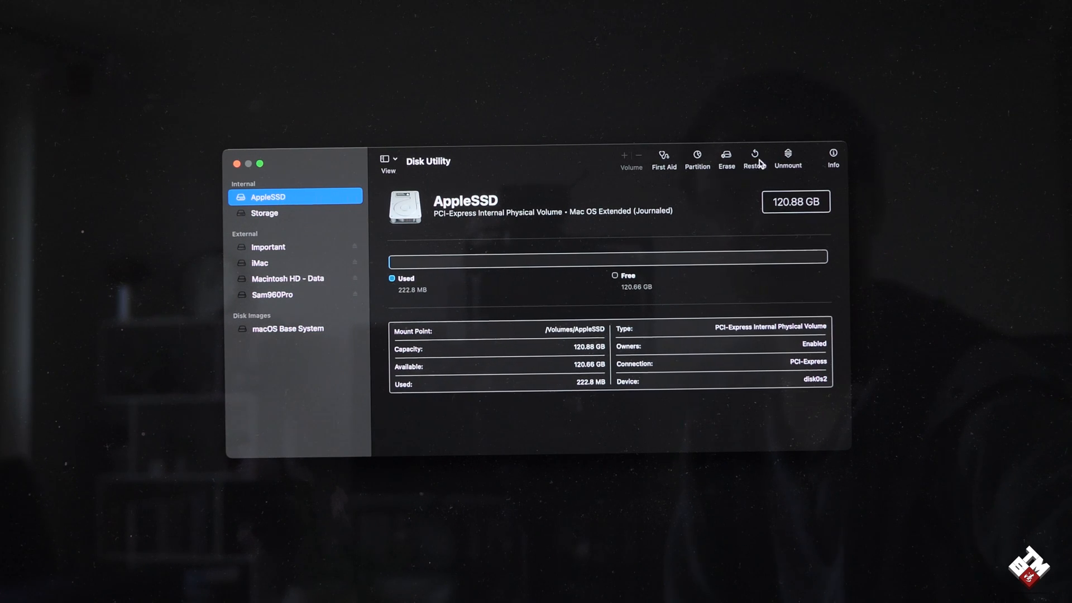
- Start a Restore onto AppleSSD with the external iMac volume as the source
click(754, 157)
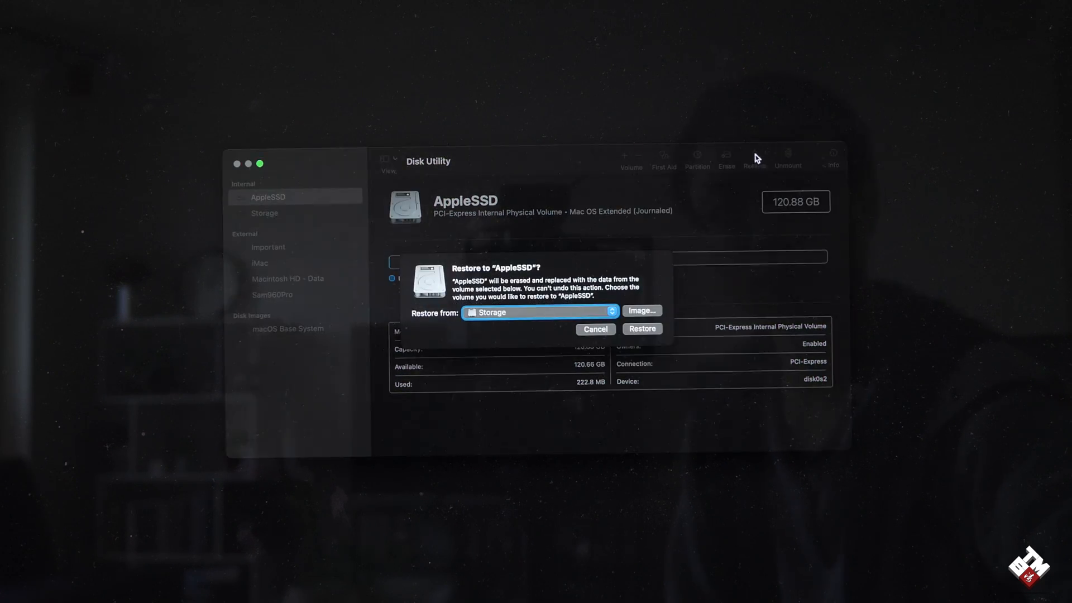
mouse_move(492, 291)
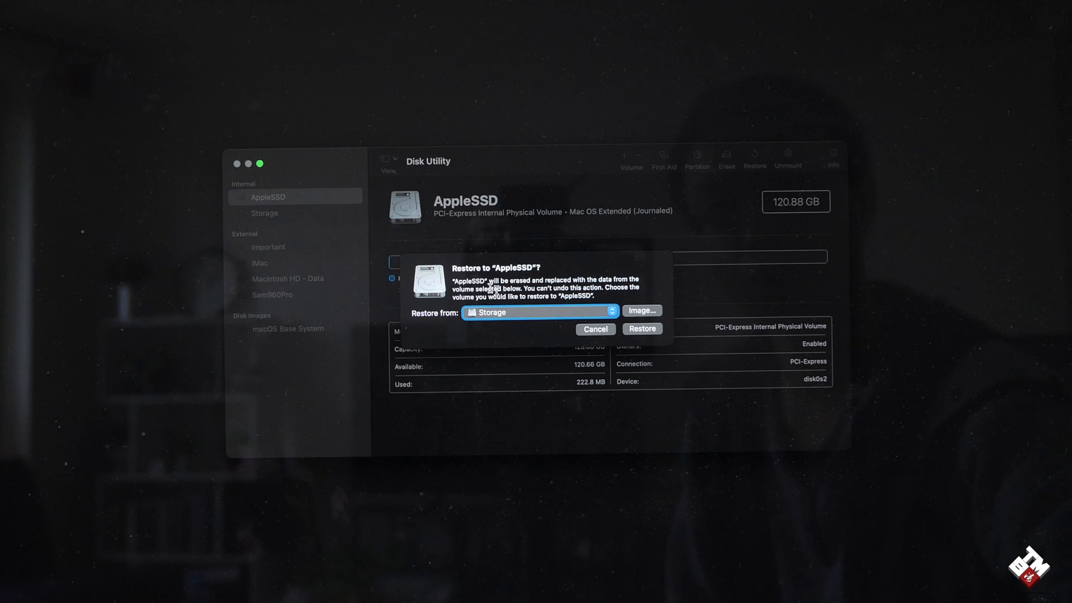
mouse_move(512, 312)
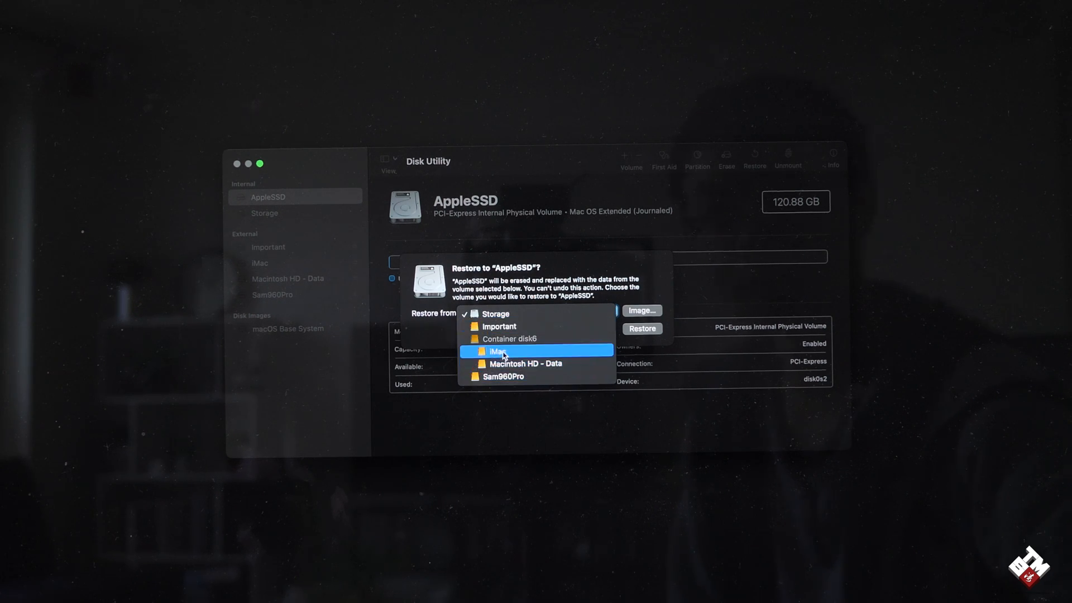
click(496, 351)
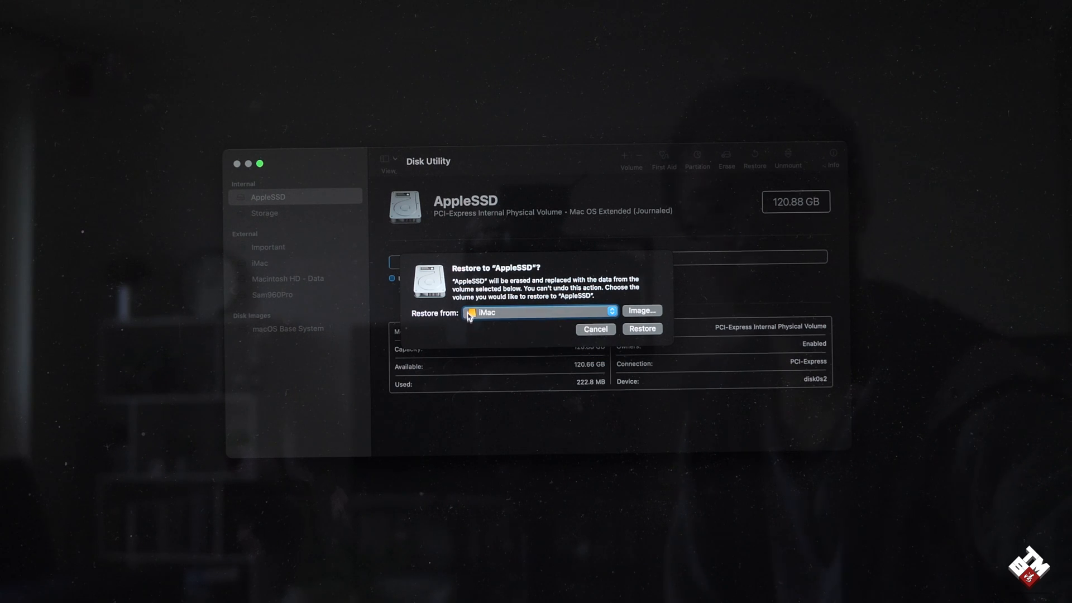